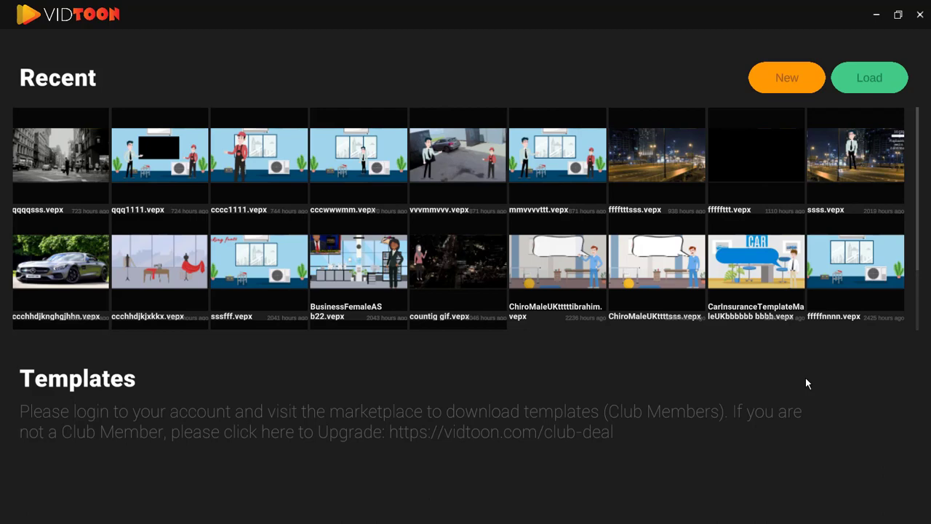
Step: Leave the Recent screen via New to reach the Create New Project form
left_click(785, 77)
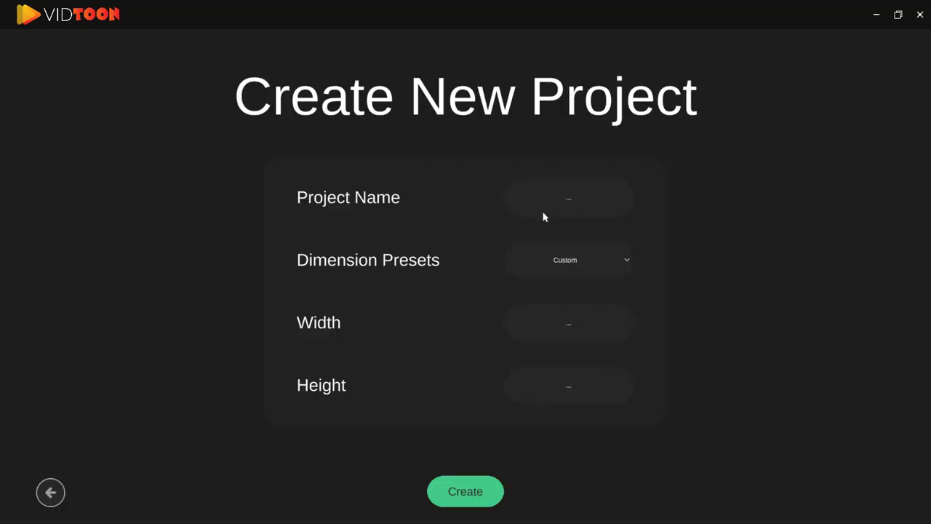
Step: Name the project Overview with the Youtube 1920×1080 preset and create it
type("Overview")
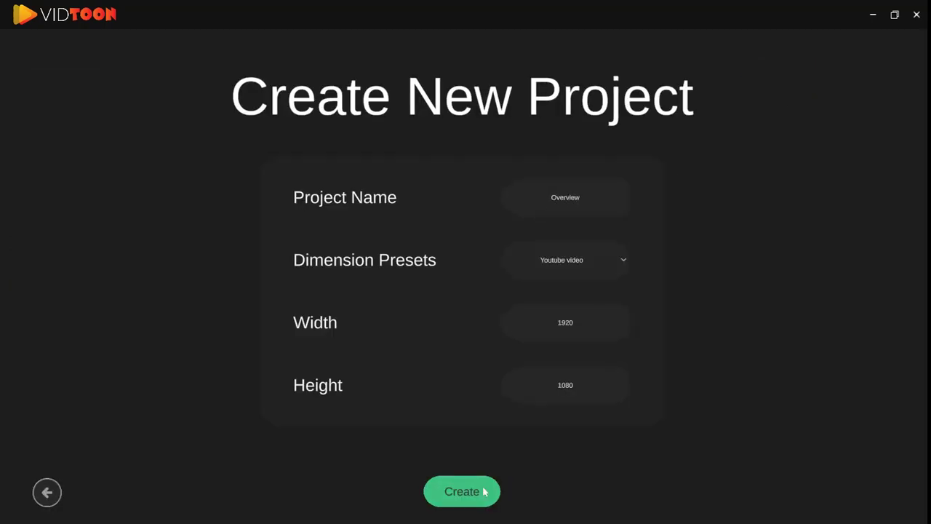
left_click(461, 492)
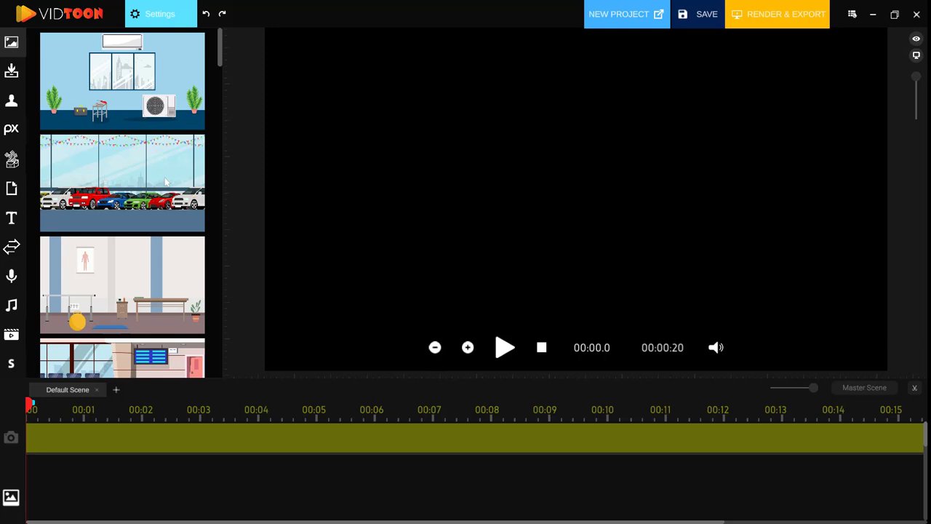
mouse_move(166, 182)
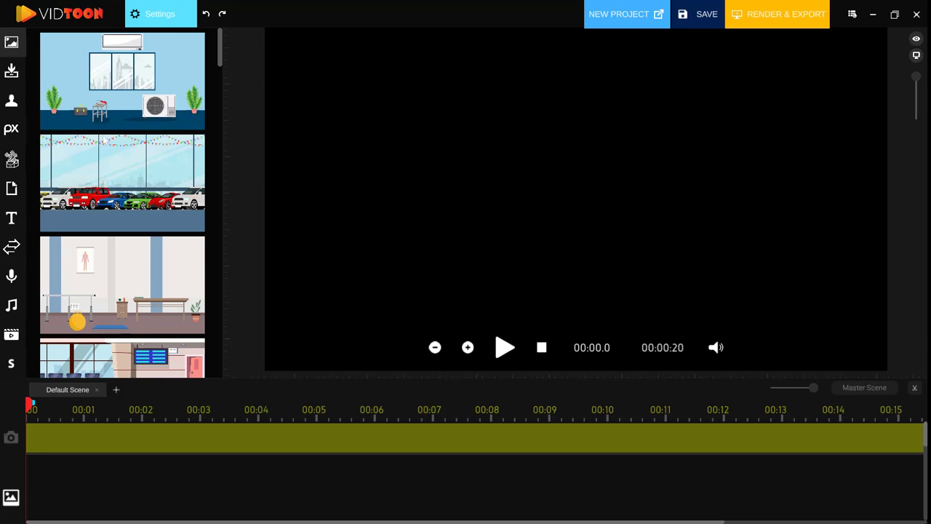
mouse_move(811, 4)
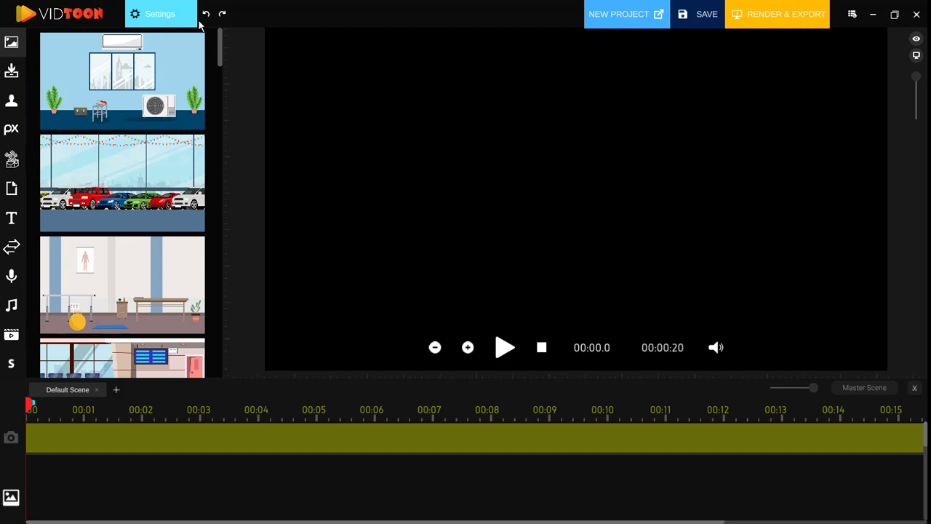
mouse_move(214, 58)
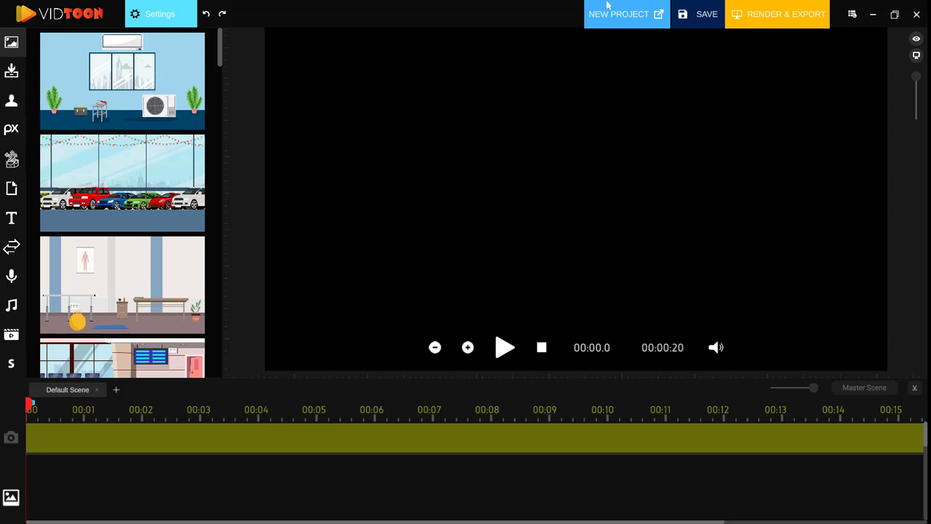
mouse_move(429, 60)
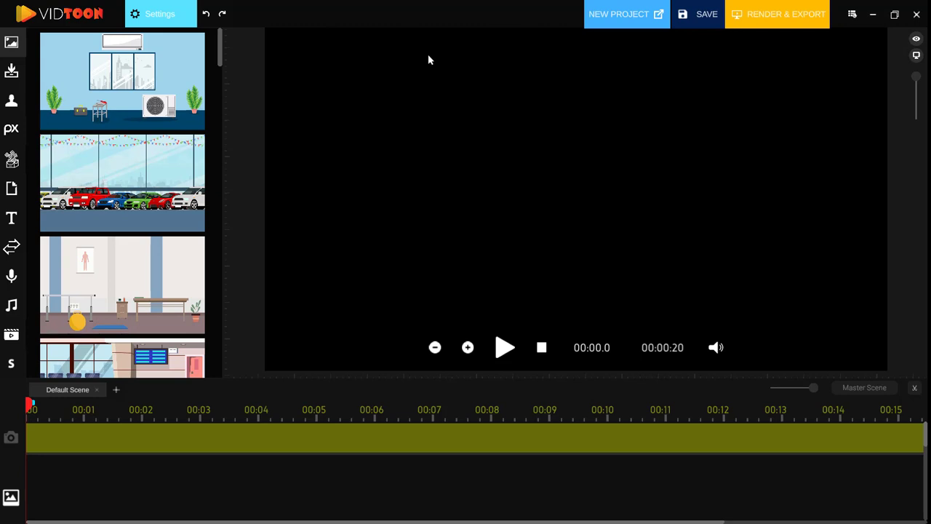
mouse_move(553, 215)
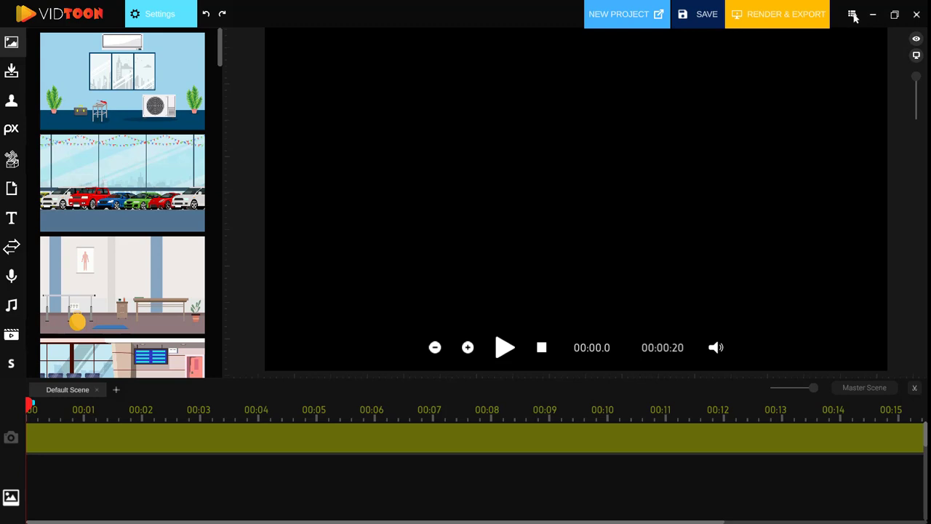
mouse_move(856, 20)
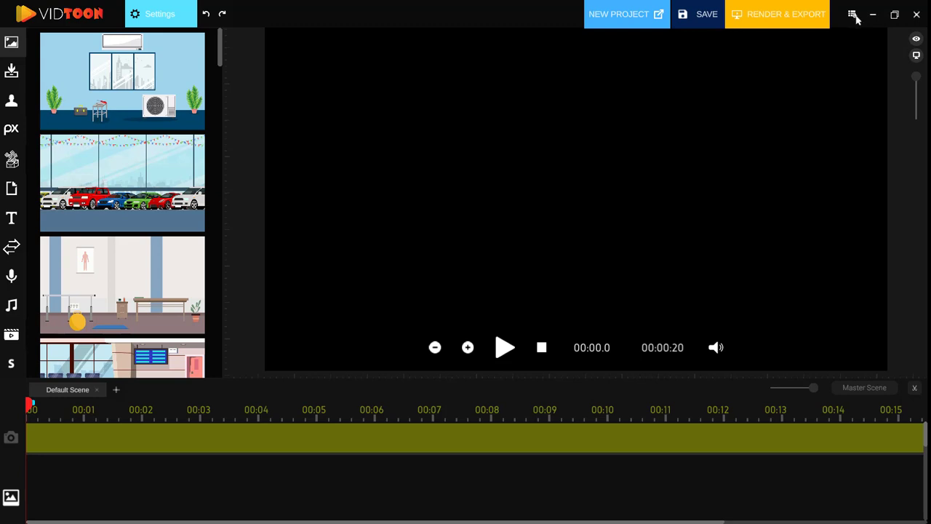
Step: In Settings, change the interface language from English to French and confirm
left_click(160, 14)
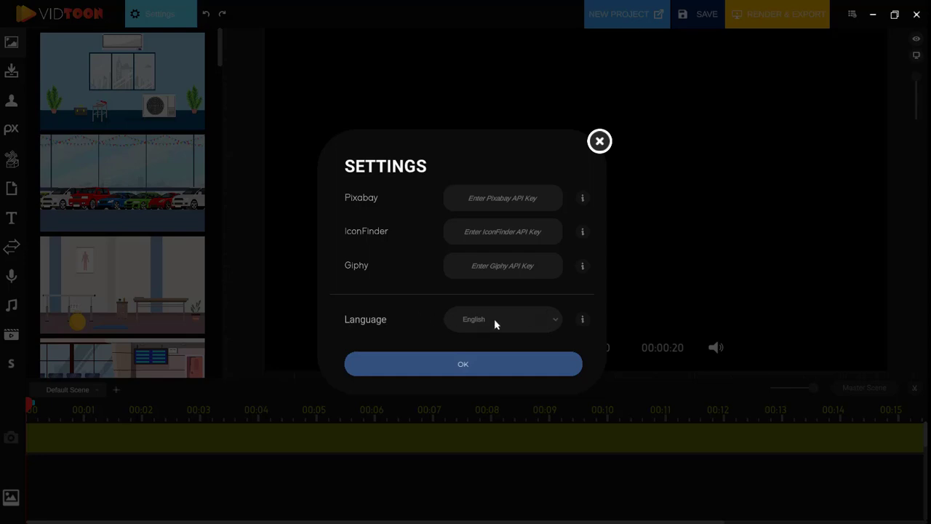
left_click(502, 319)
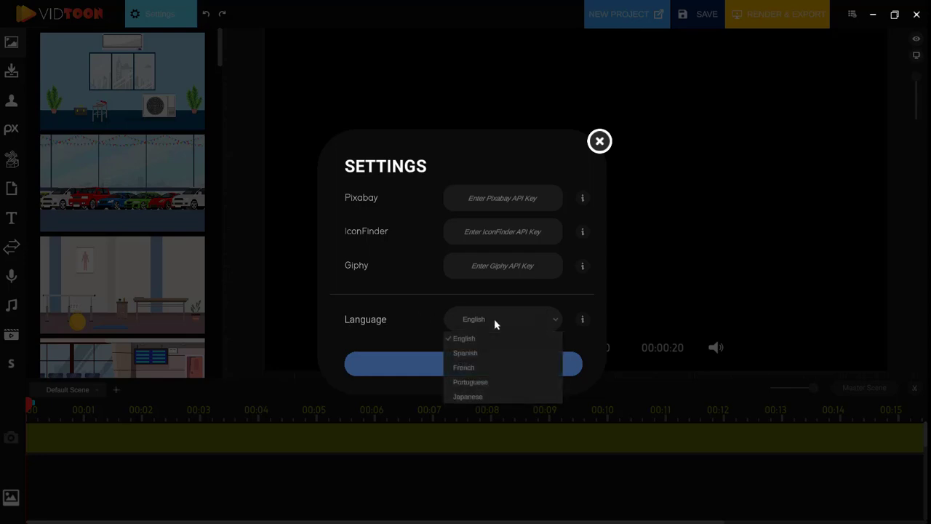
mouse_move(520, 321)
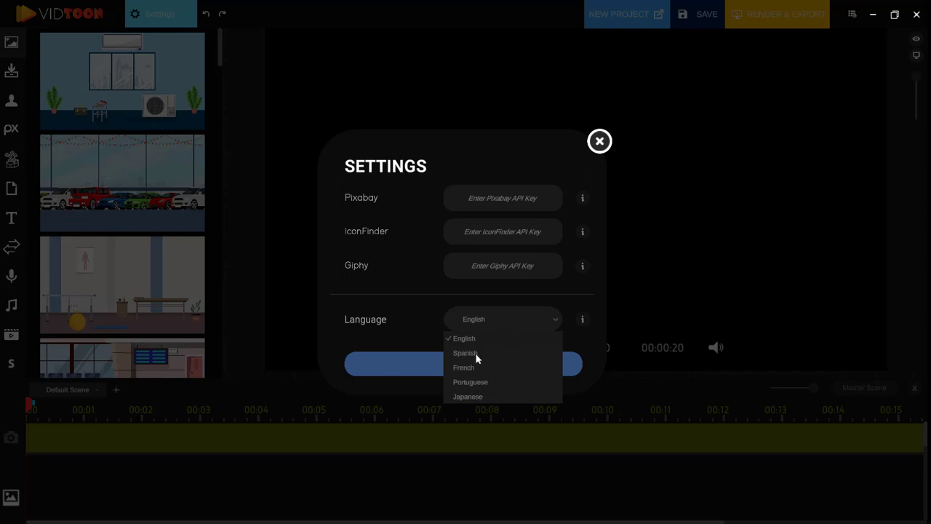
mouse_move(486, 371)
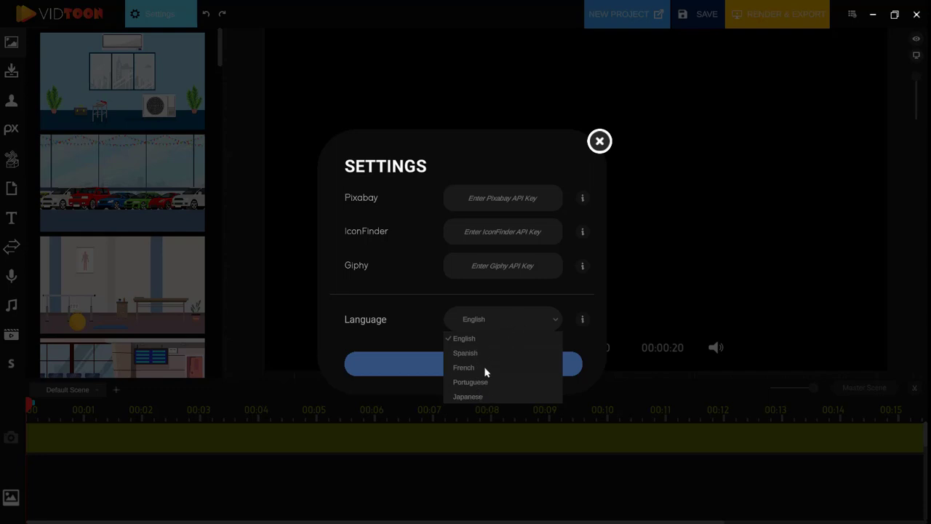
mouse_move(481, 396)
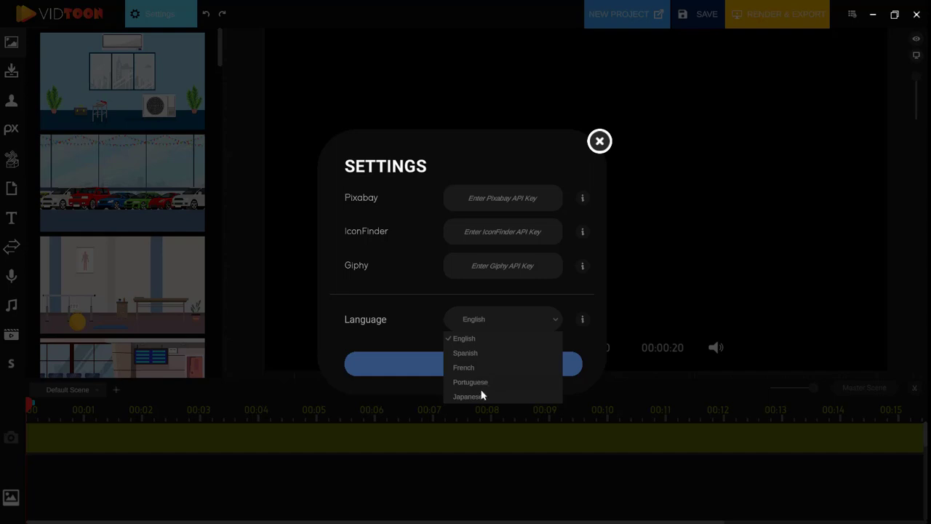
mouse_move(478, 371)
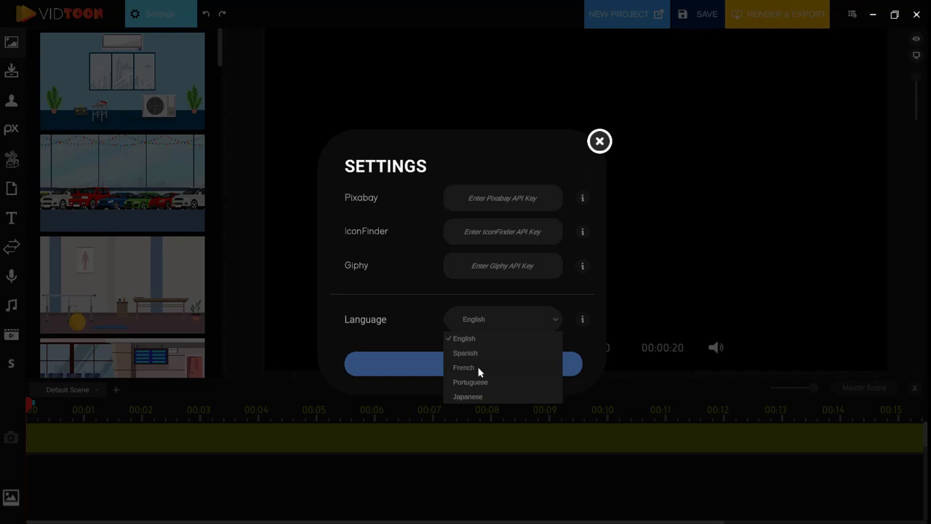
left_click(462, 367)
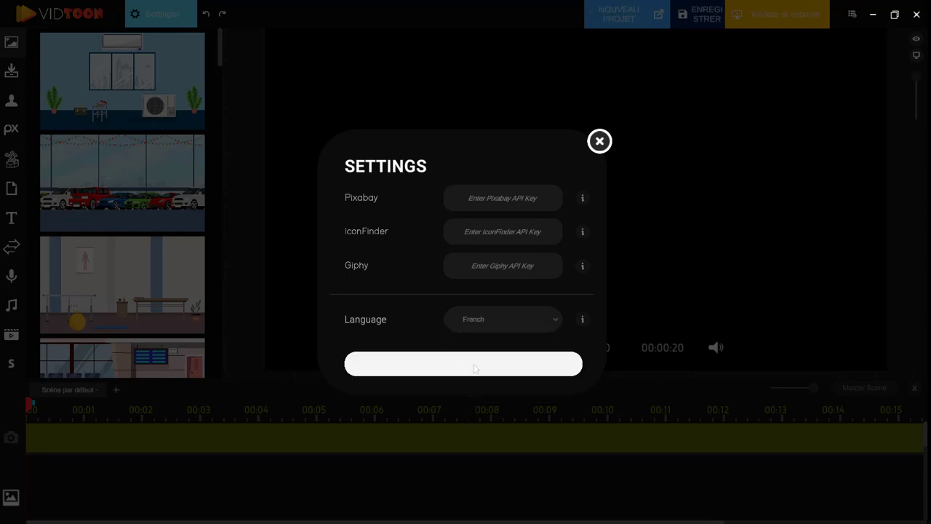
left_click(599, 141)
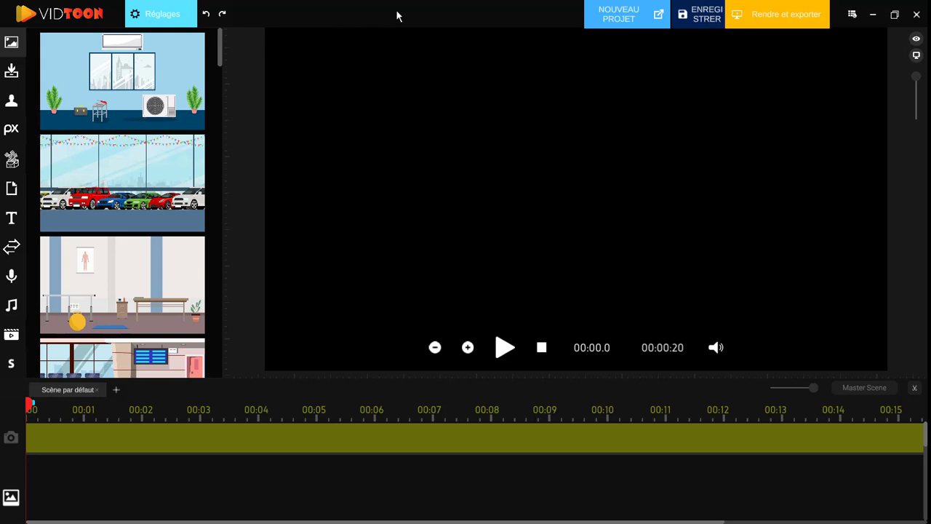
mouse_move(454, 45)
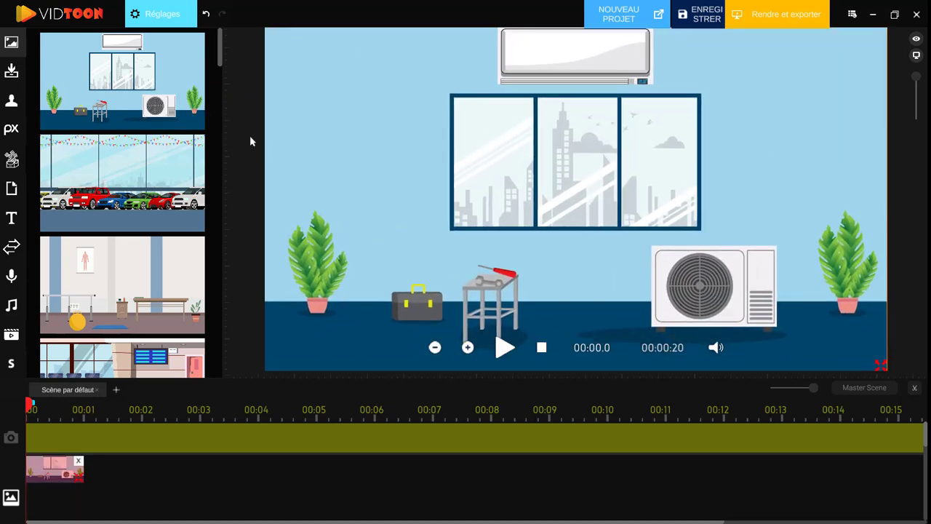
left_click(161, 15)
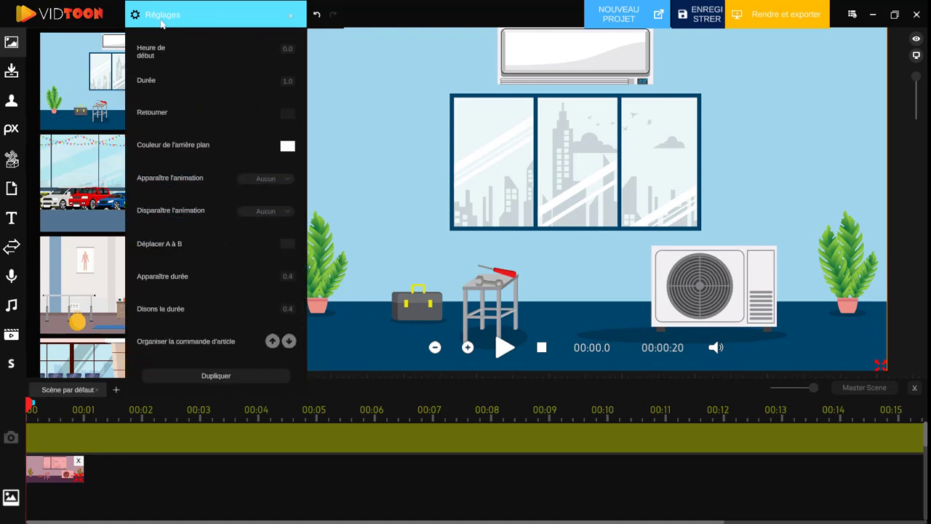
mouse_move(160, 125)
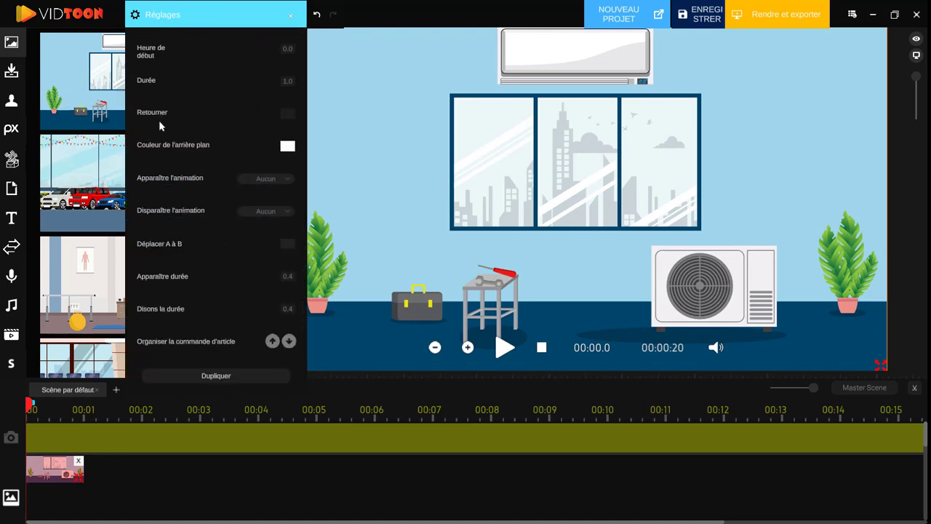
mouse_move(192, 245)
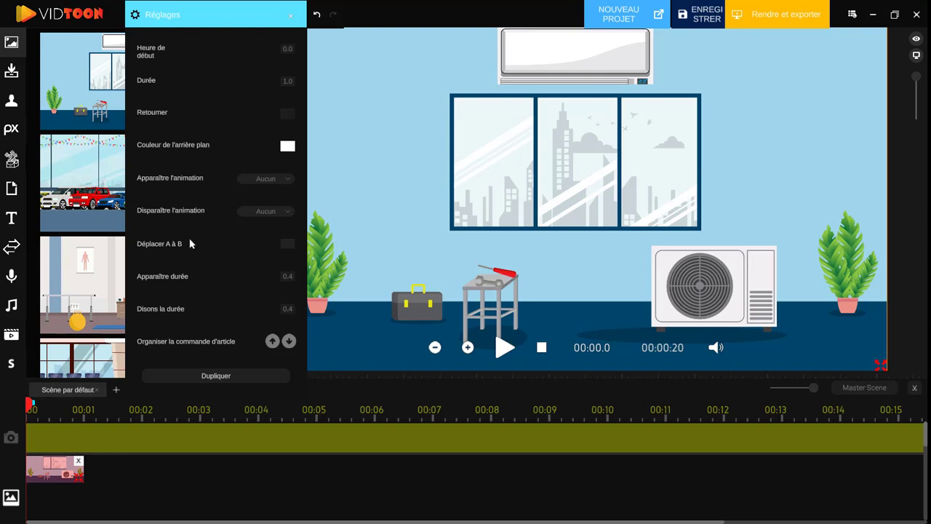
mouse_move(207, 200)
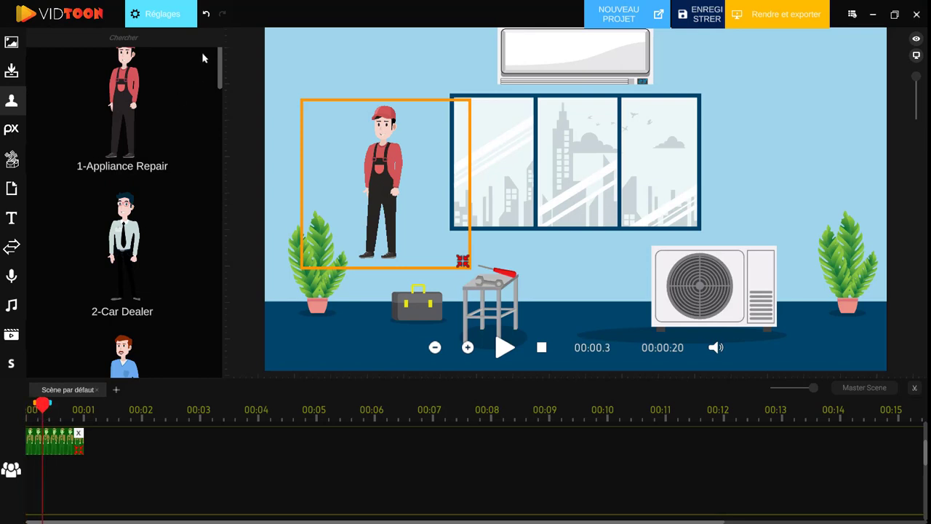
left_click(161, 15)
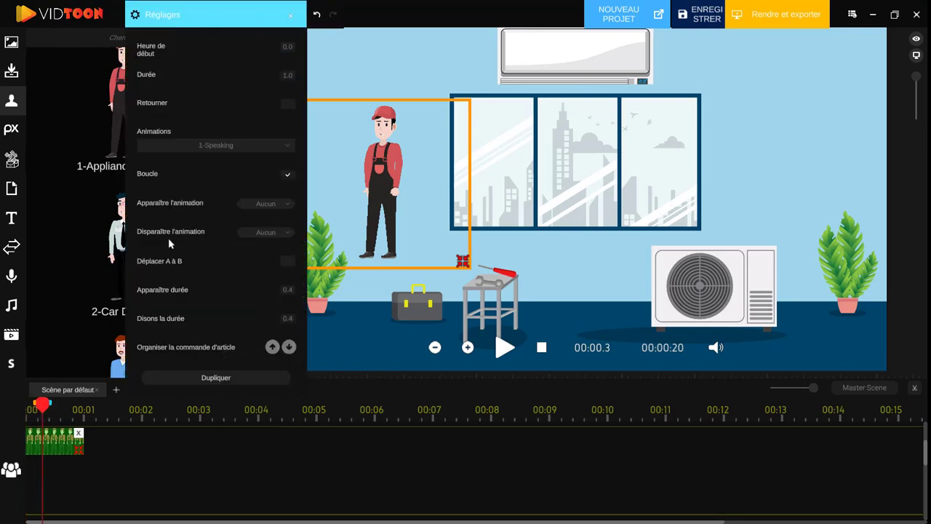
mouse_move(163, 292)
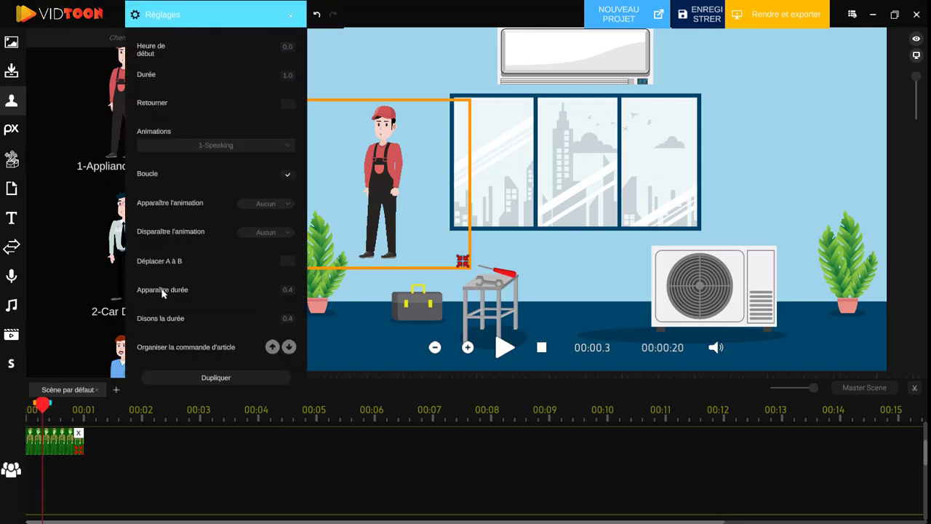
left_click(291, 14)
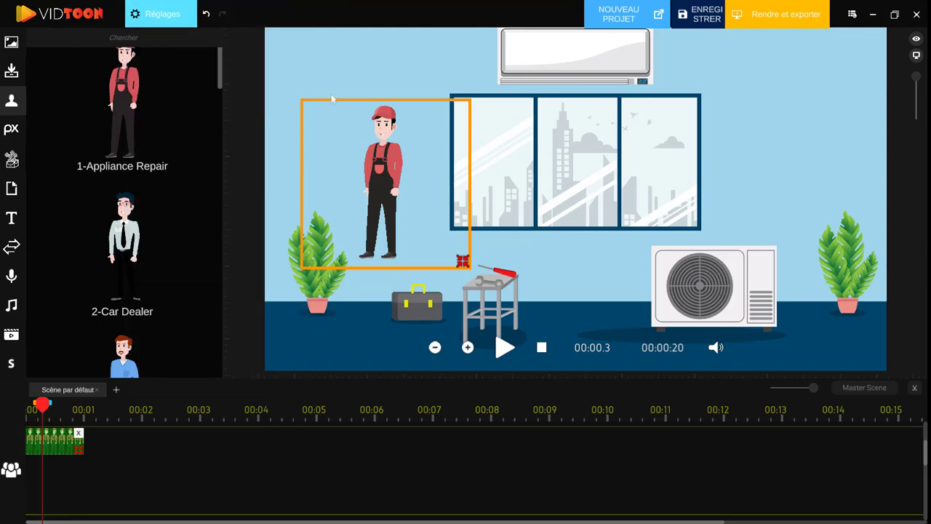
mouse_move(855, 20)
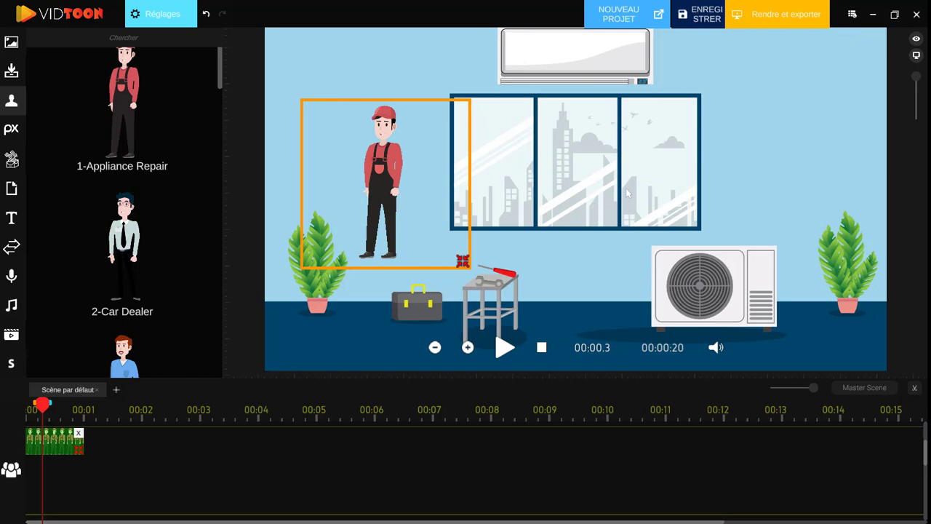
mouse_move(630, 187)
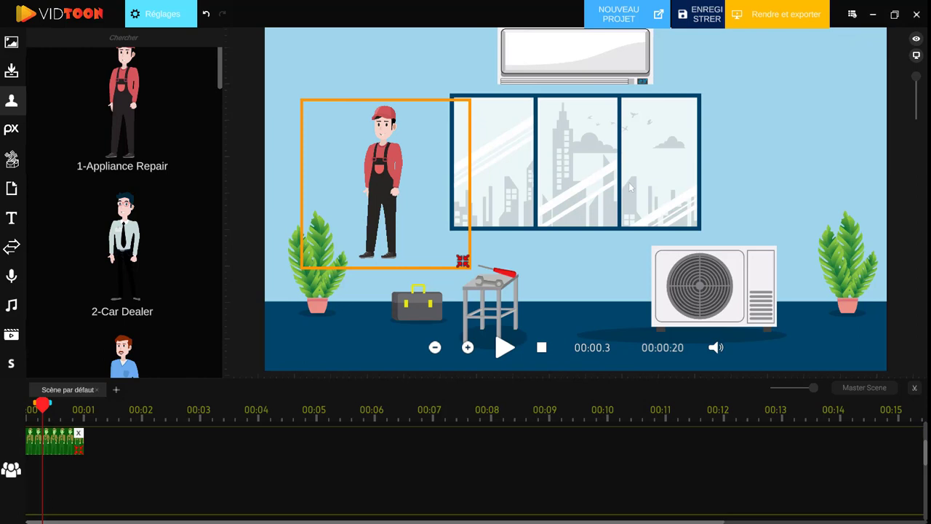
mouse_move(346, 154)
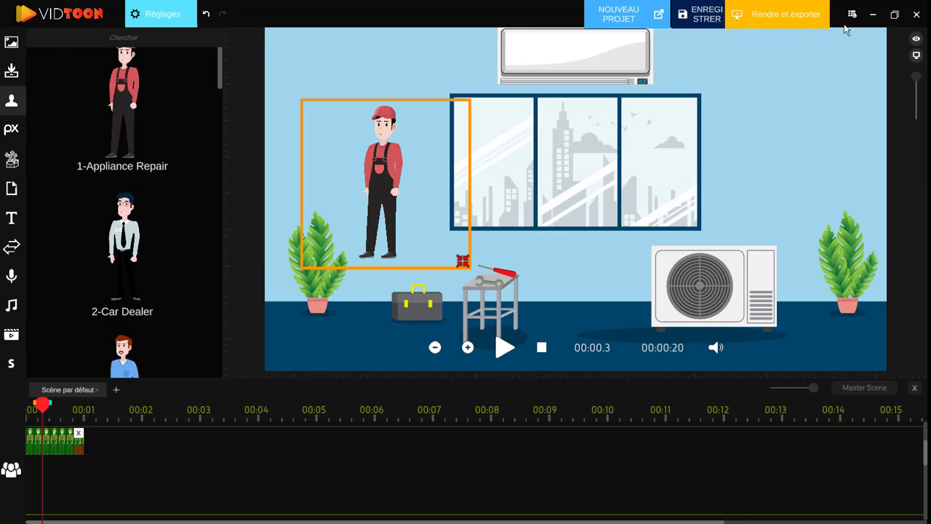
Step: In Settings, change the interface language from French to Japanese and confirm
left_click(160, 13)
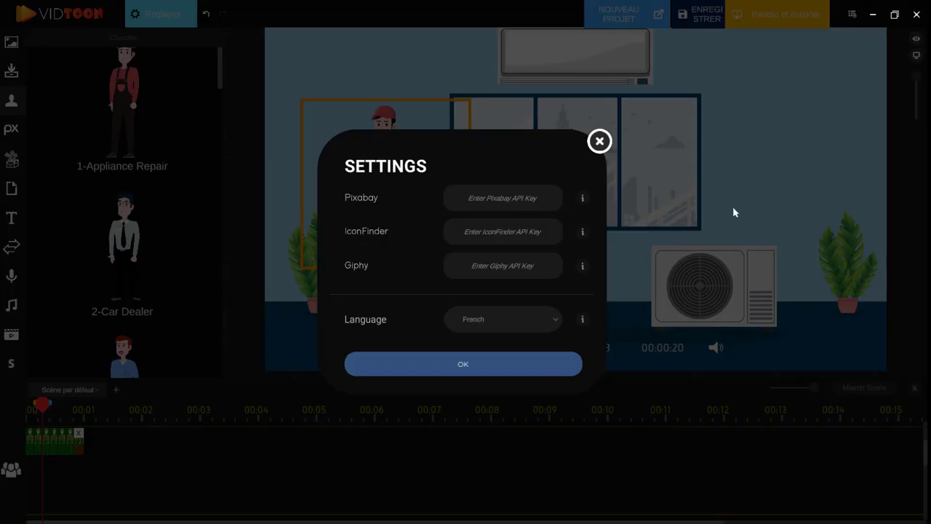
left_click(503, 318)
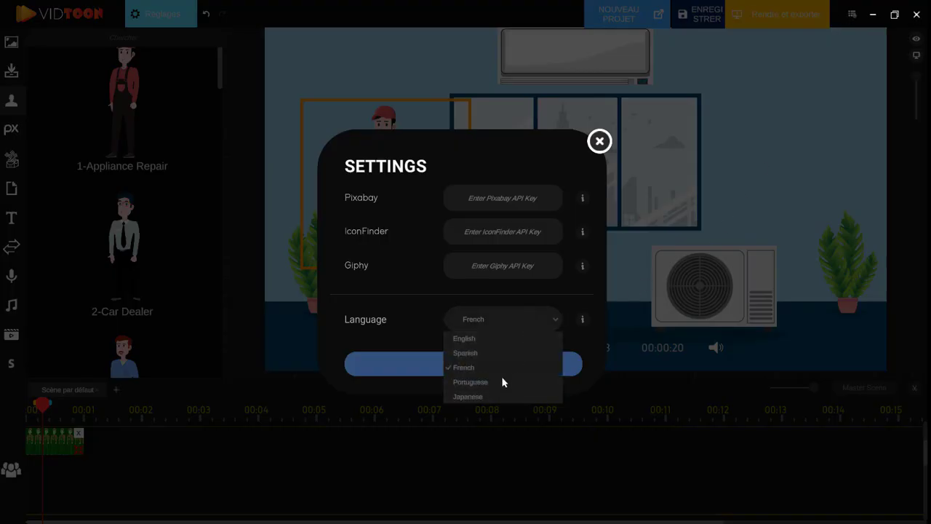
left_click(468, 396)
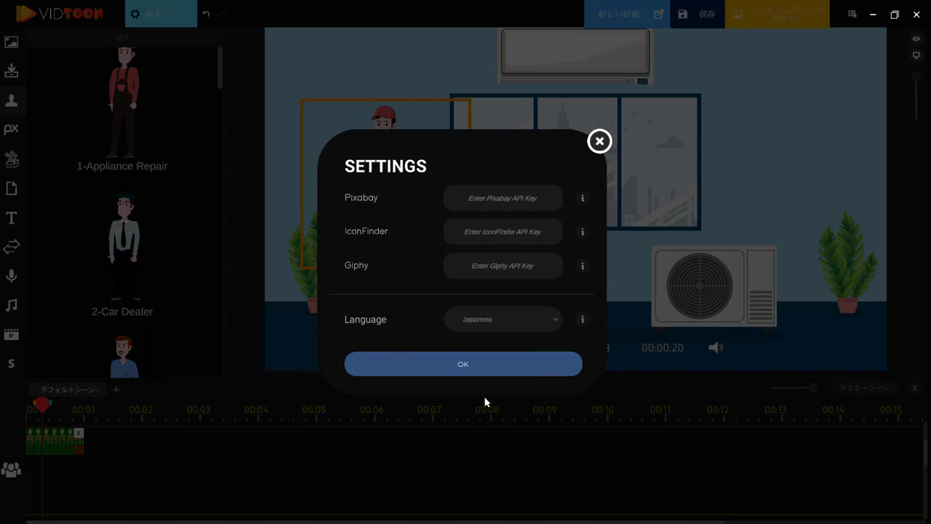
left_click(462, 364)
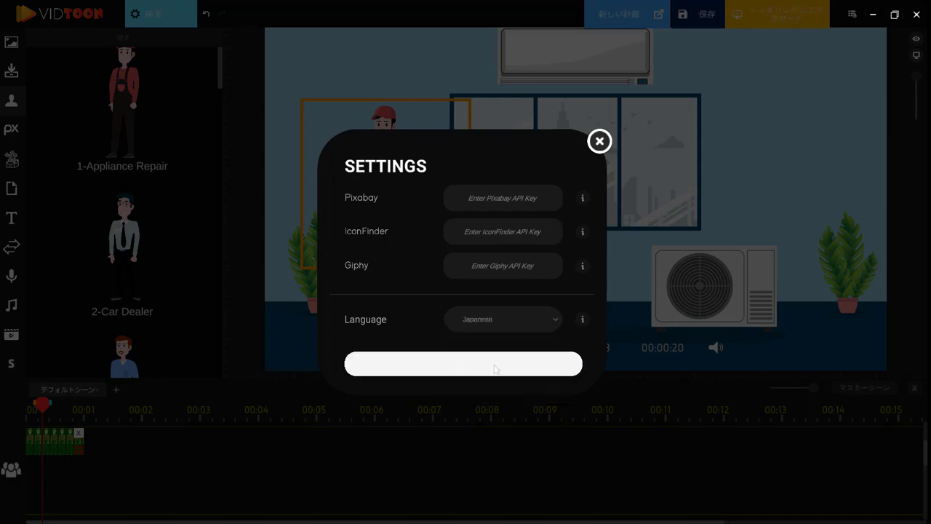
left_click(599, 141)
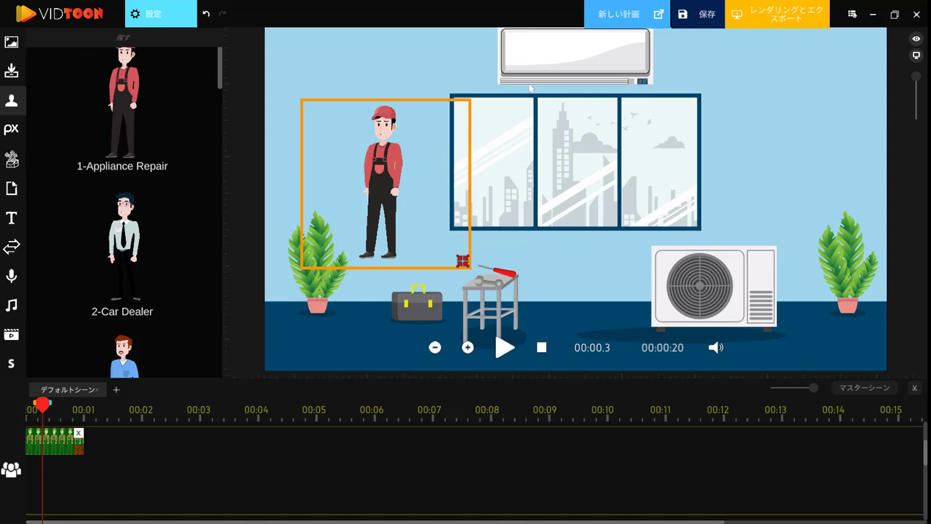
mouse_move(355, 250)
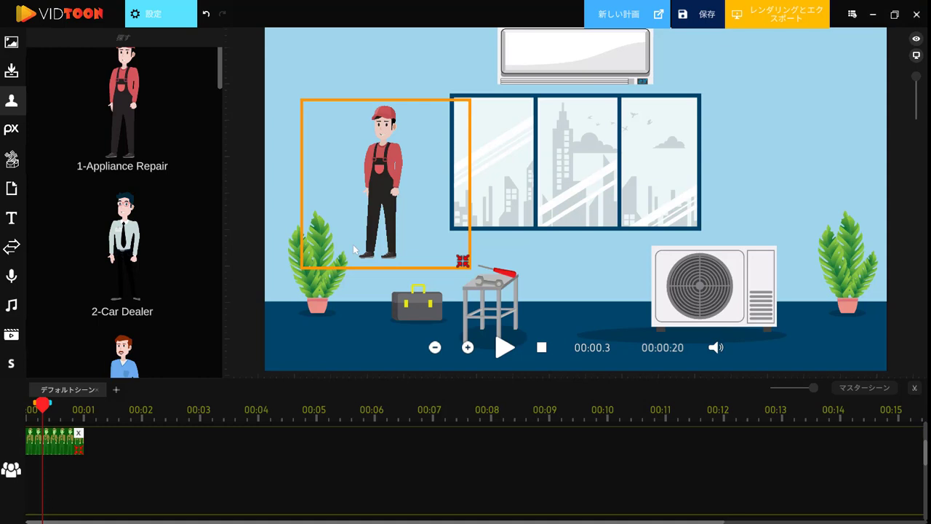
mouse_move(195, 71)
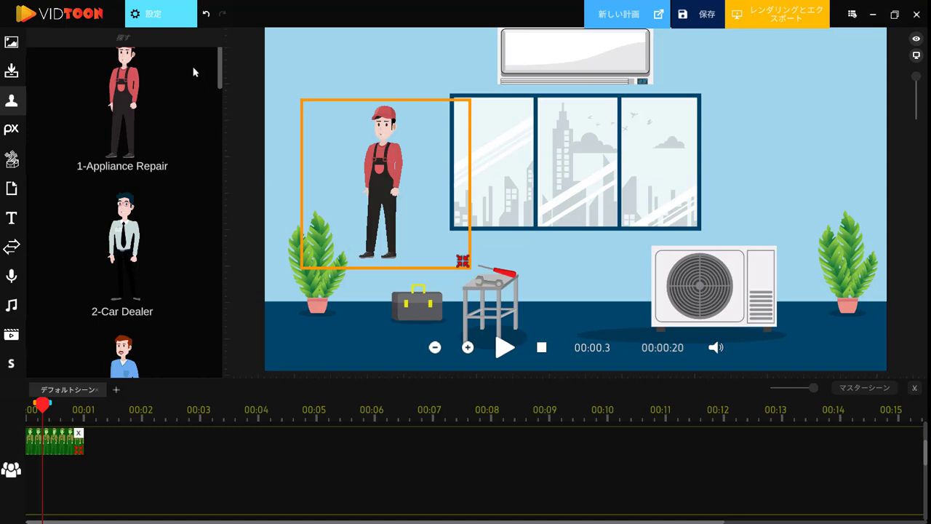
Step: Check the Japanese settings, then leave the editor for the recent projects screen
left_click(152, 15)
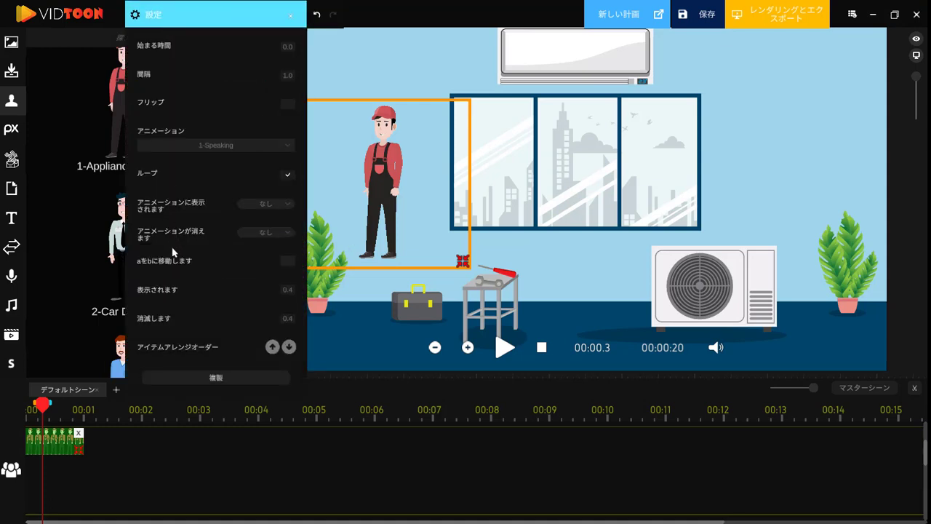
mouse_move(378, 73)
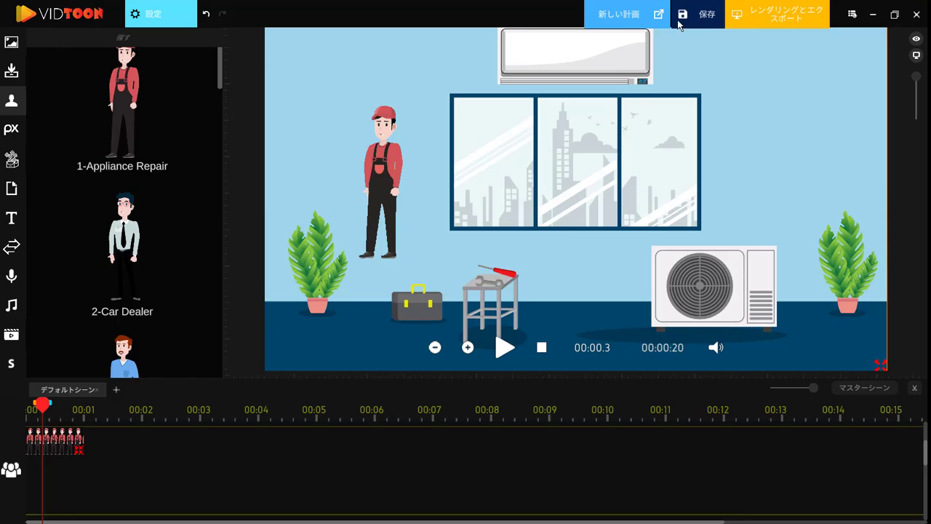
left_click(620, 14)
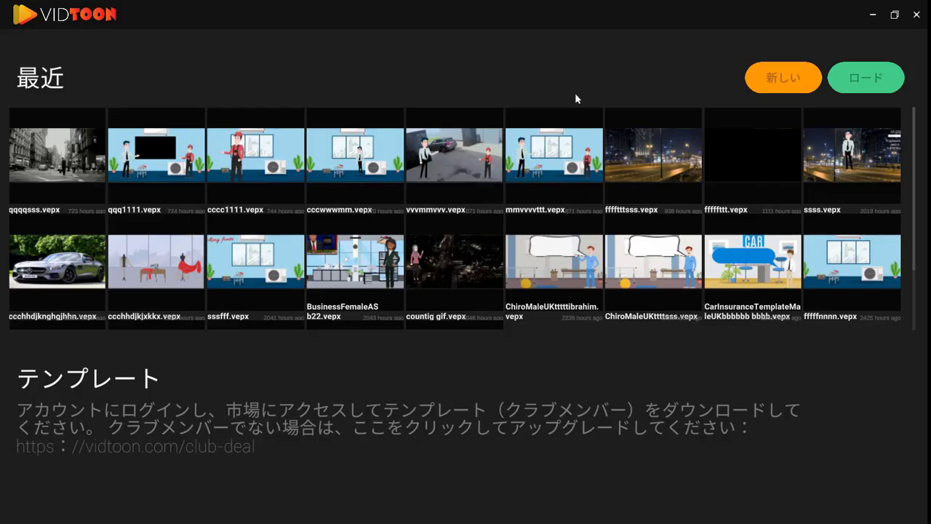
mouse_move(283, 342)
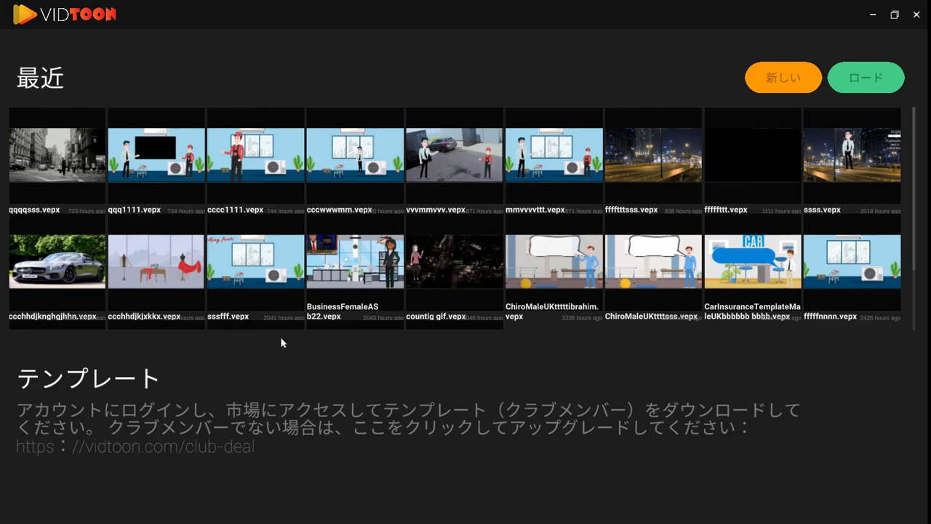
Step: Start a new project from the Japanese form with name 'OW' and create it
left_click(782, 78)
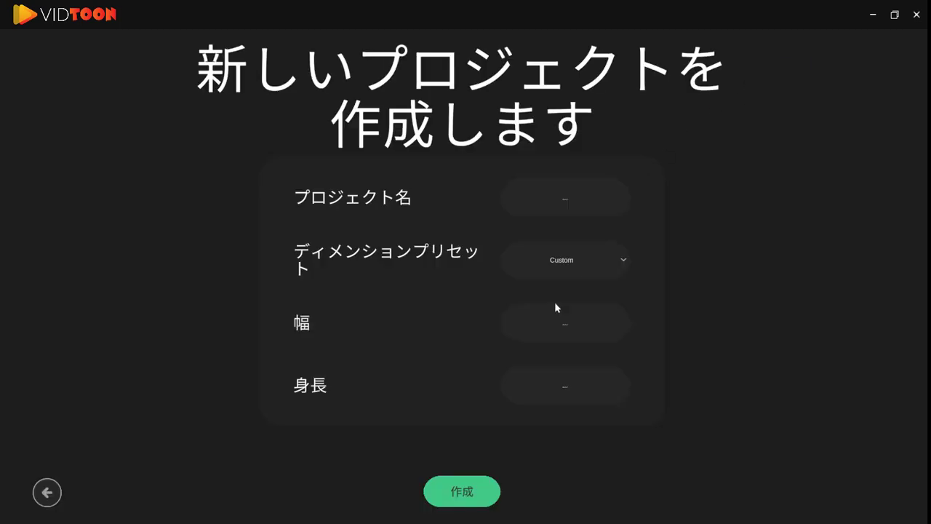
type("OW")
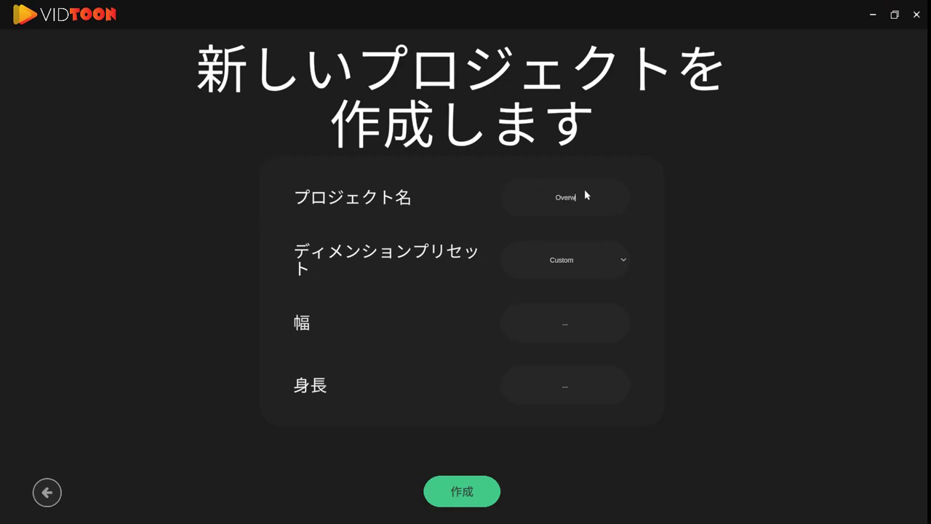
left_click(462, 492)
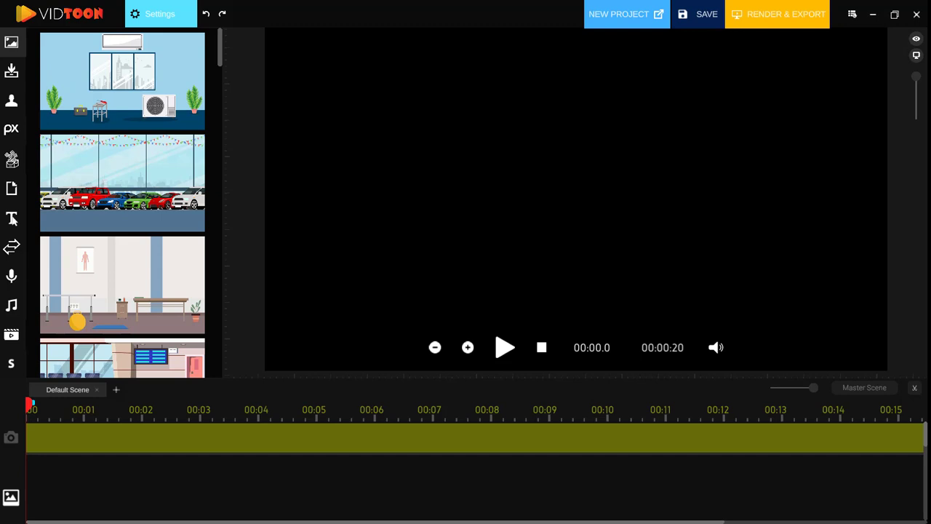
Step: Add a Motion Titles Pack template from the titles library to the timeline and select it
left_click(12, 218)
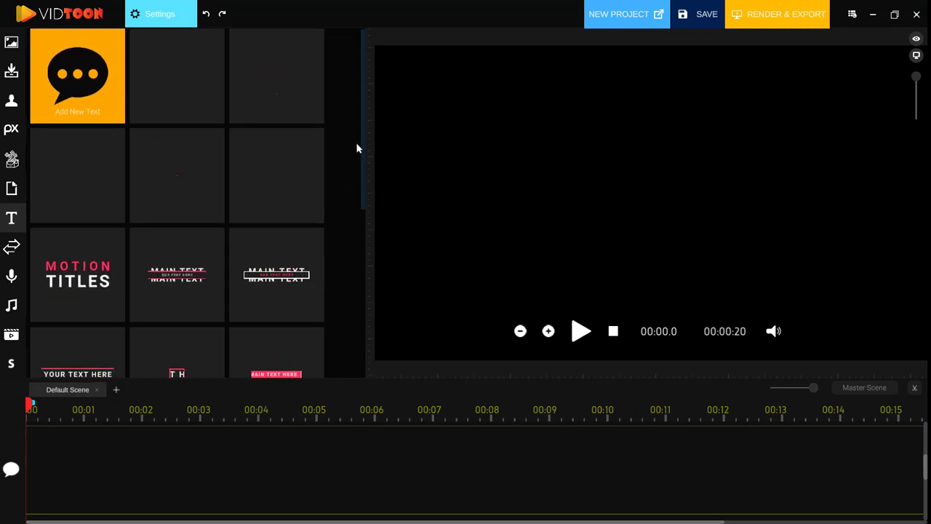
scroll("down", 3)
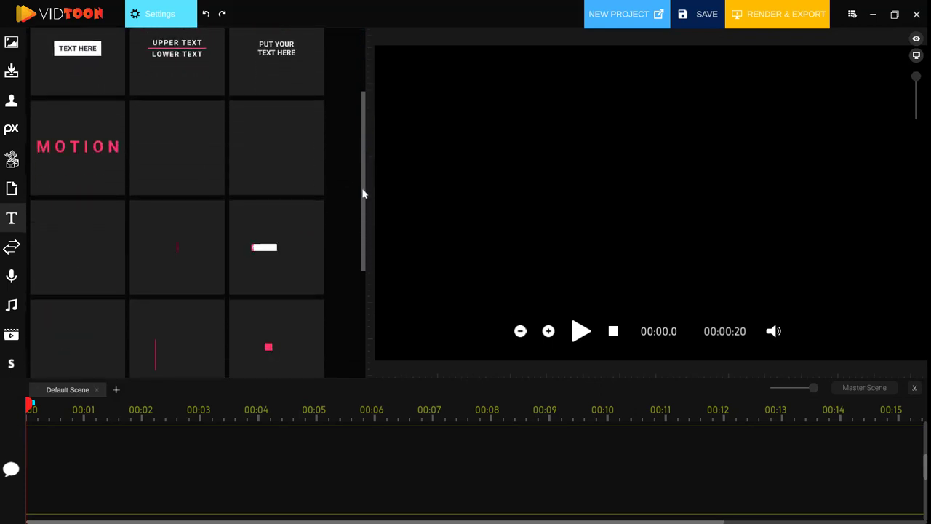
scroll("down", 3)
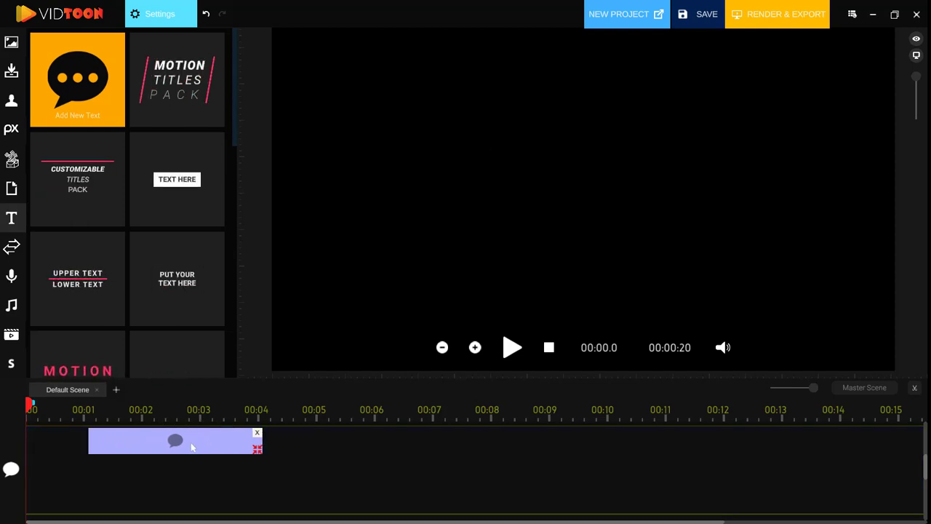
left_click(512, 347)
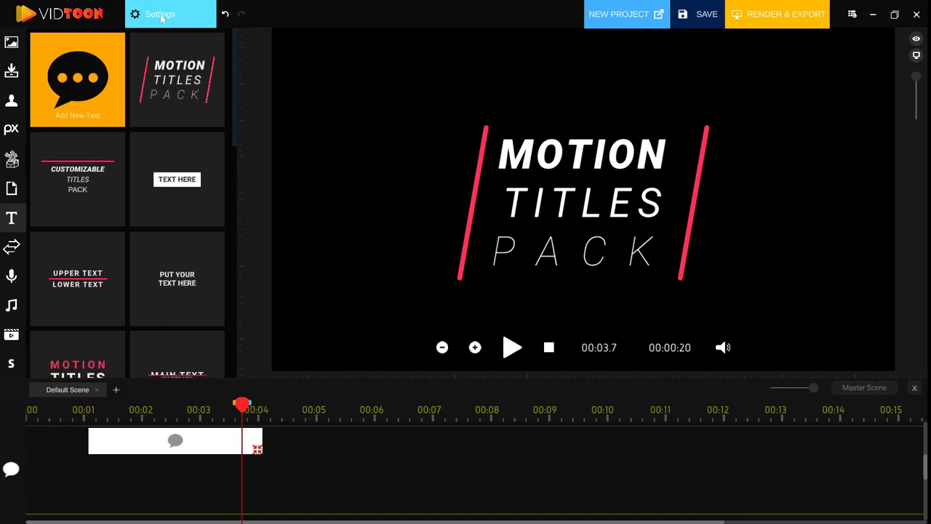
left_click(160, 15)
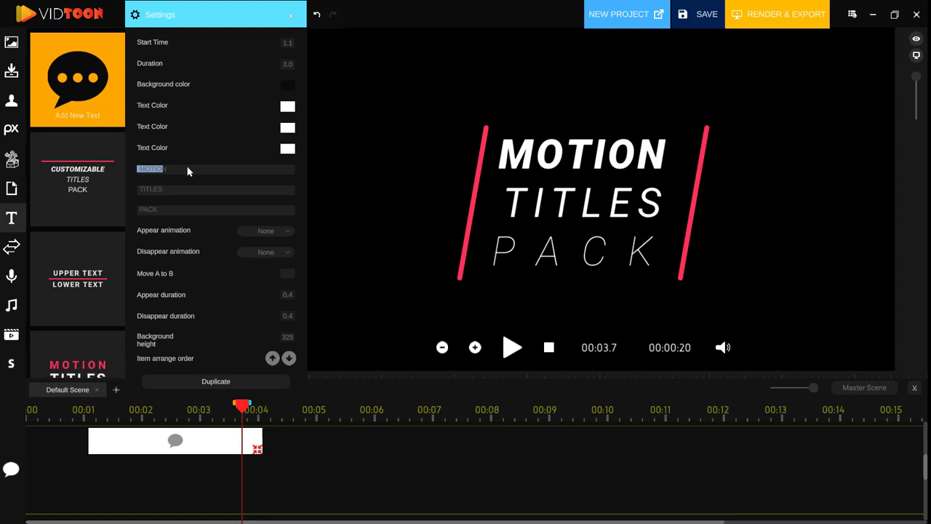
Step: Set the title's three lines to 'titles', 'are', 'cool'
type("titles")
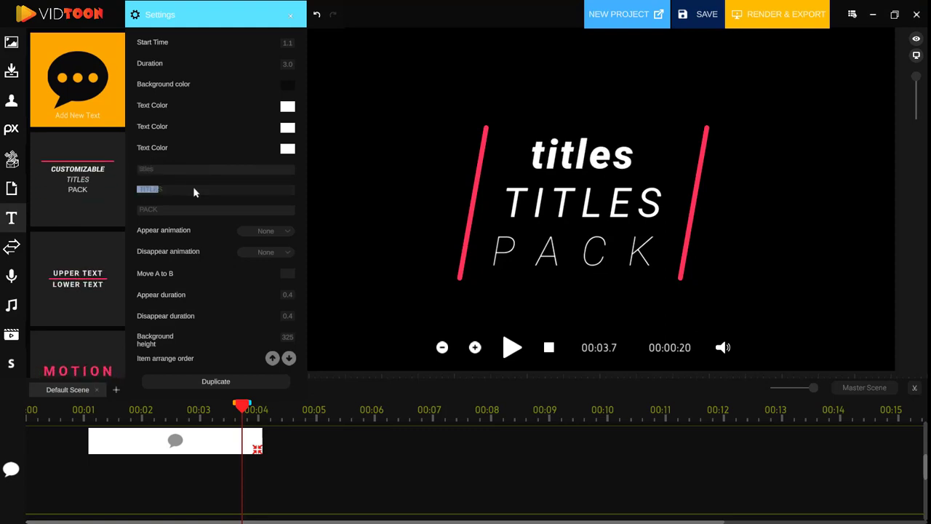
type("are")
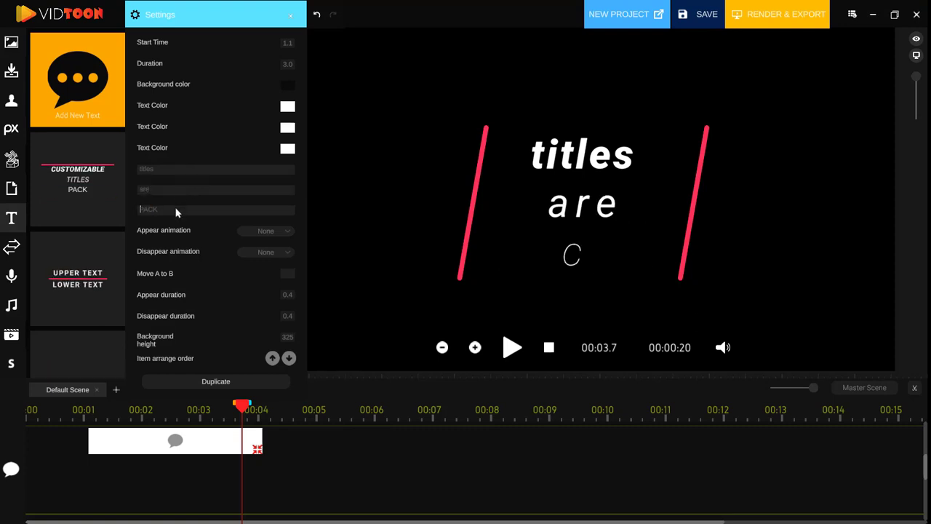
type("cool")
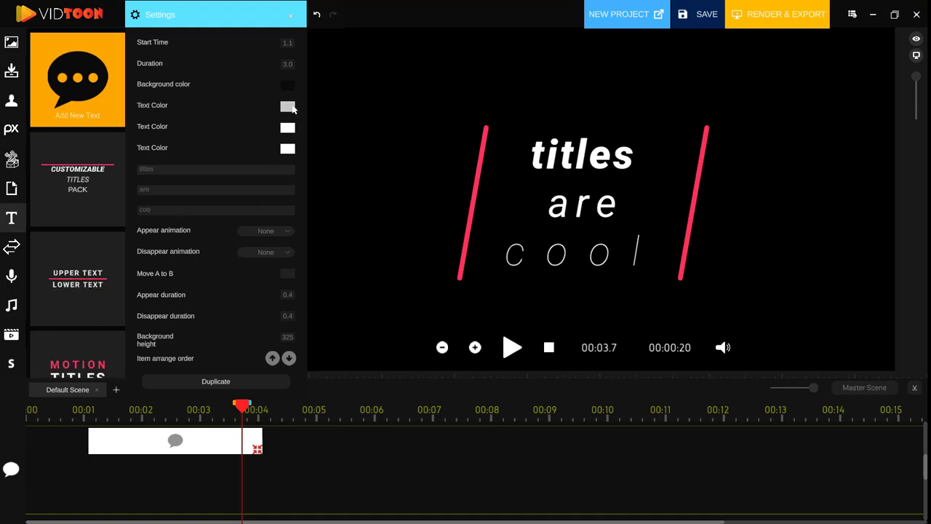
Step: Colour the first two lines red and the third line light blue
left_click(288, 106)
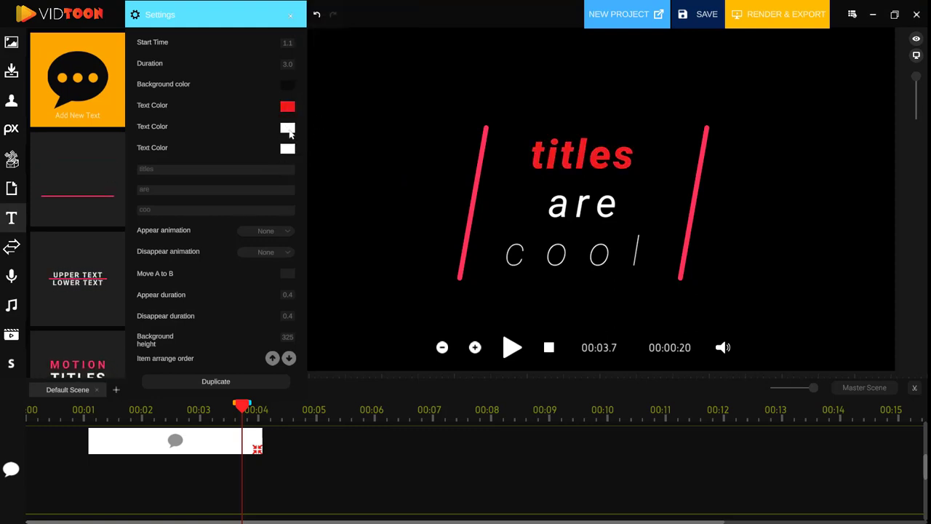
left_click(288, 128)
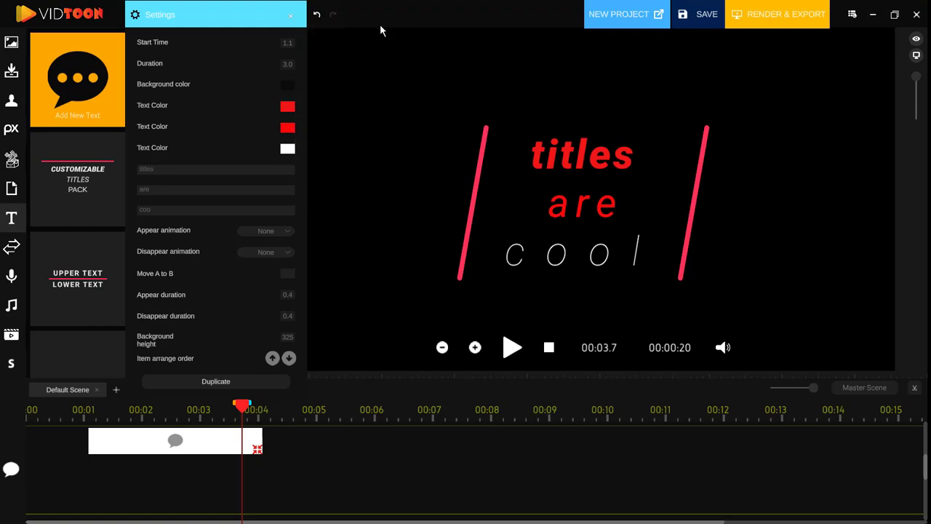
left_click(288, 106)
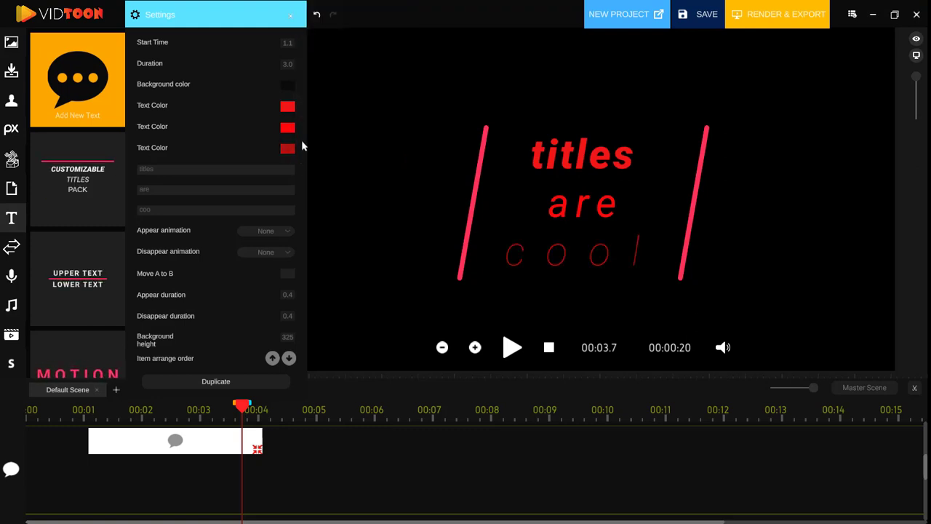
left_click(288, 148)
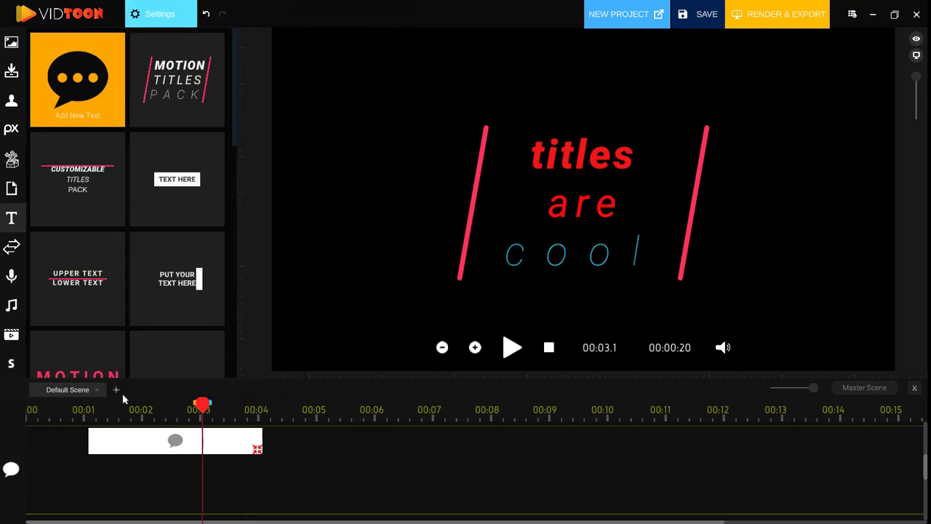
Step: Preview the edited title and place a boxed Motion Titles Pack clip after it
left_click(512, 346)
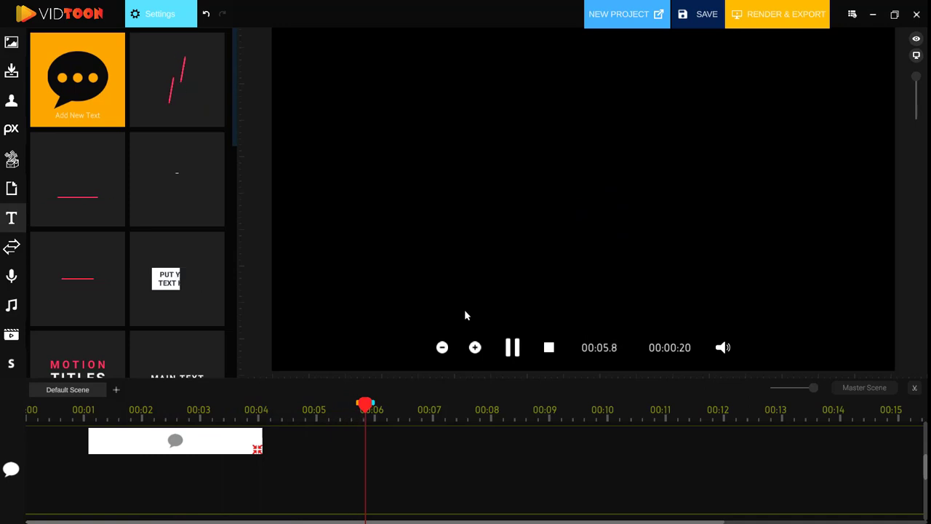
left_click(512, 346)
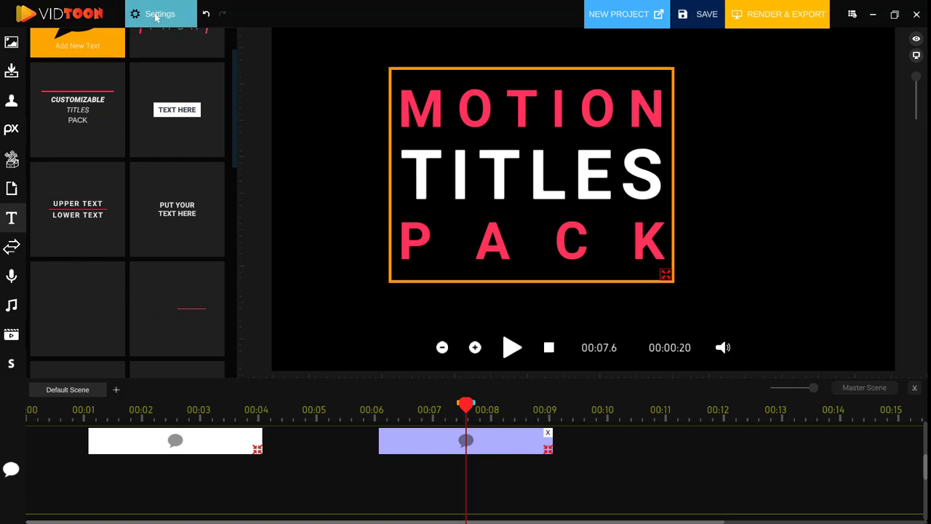
Step: Set the second title to 'Text Are here' and make its first line light blue
left_click(160, 15)
type("Text")
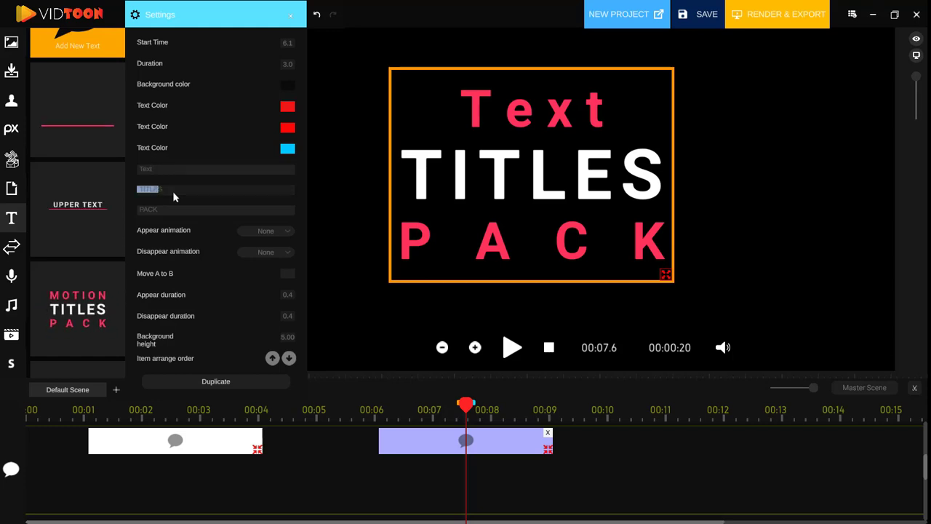
type("Are")
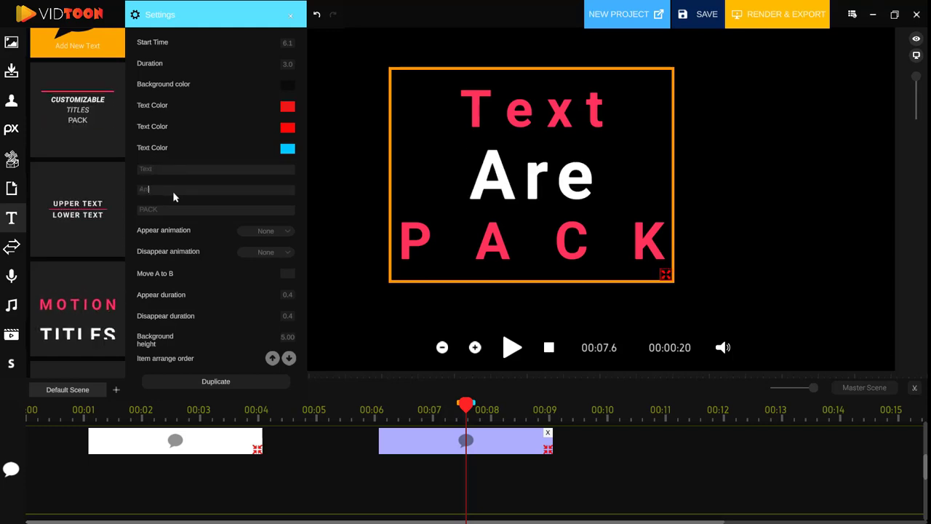
left_click(216, 210)
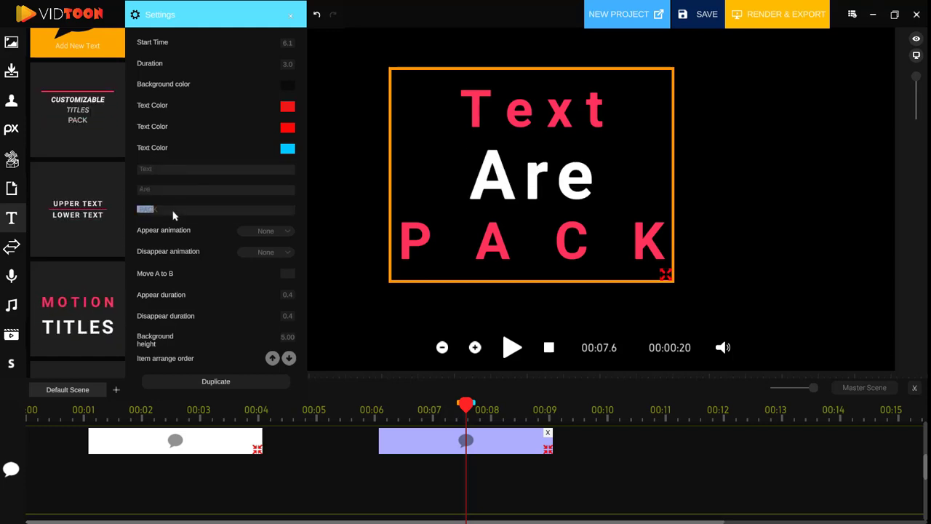
type("here")
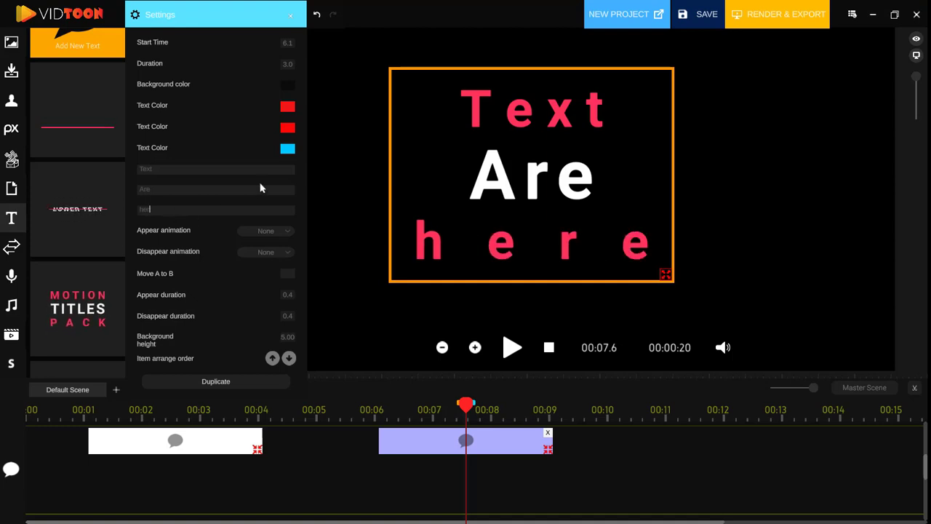
left_click(288, 107)
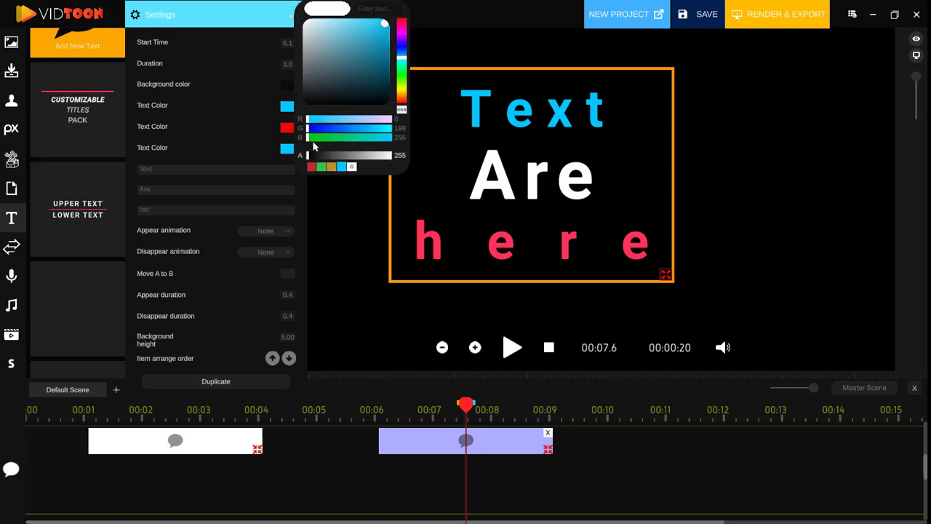
left_click(357, 36)
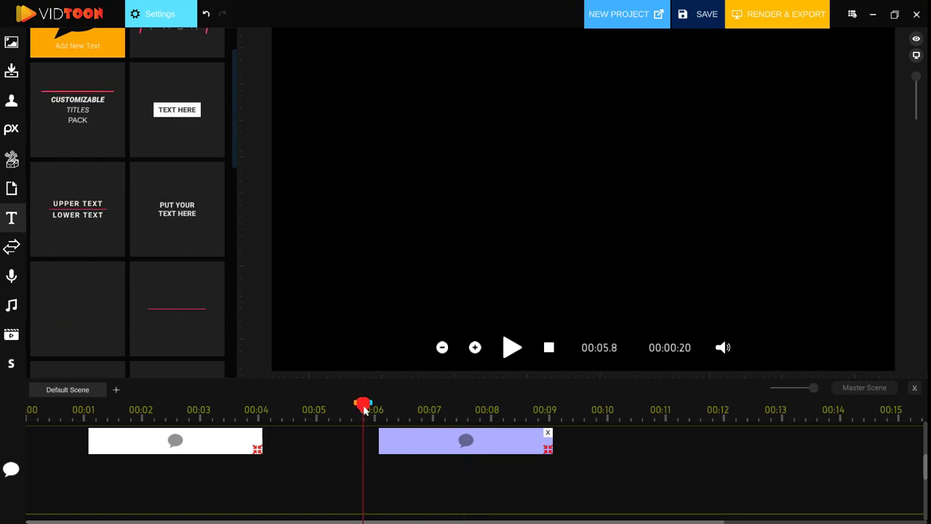
Step: Stack the clips to play together, move 'titles are cool' to the lower right, and preview
left_click(512, 347)
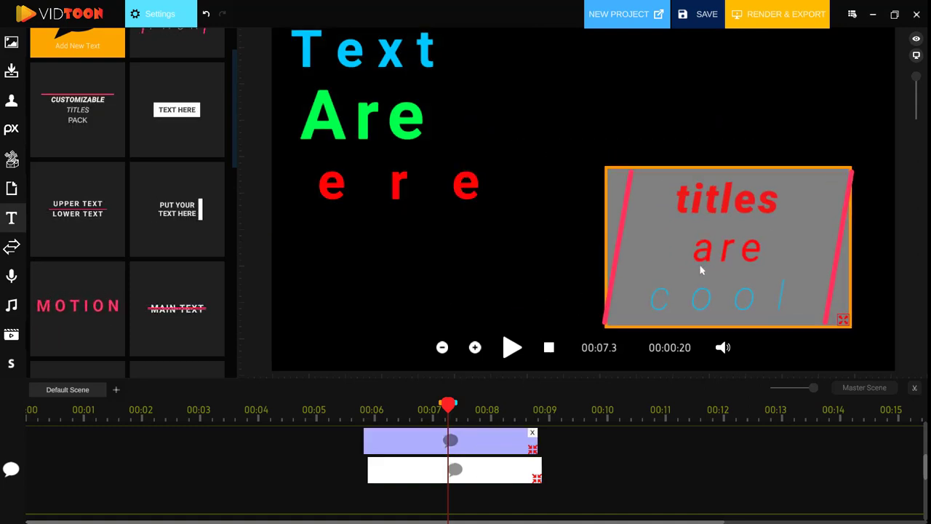
left_click_drag(448, 404, 311, 404)
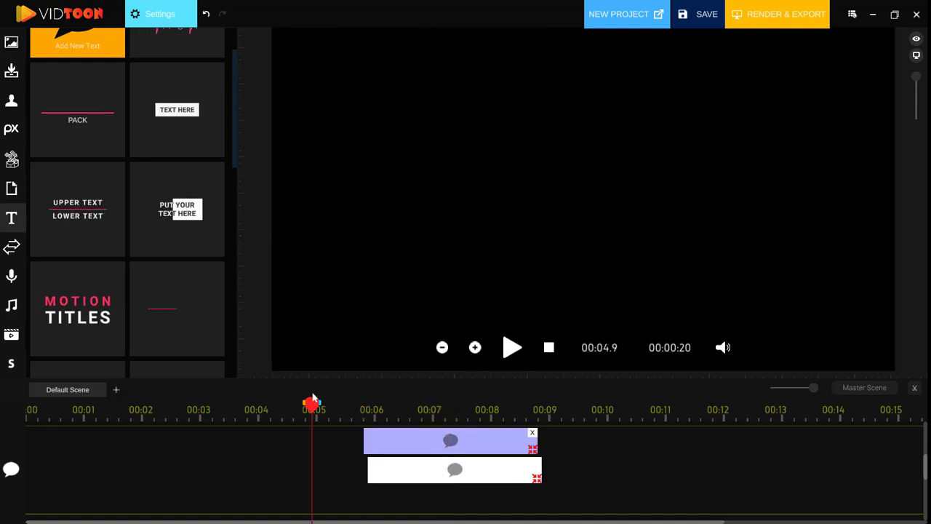
left_click(512, 346)
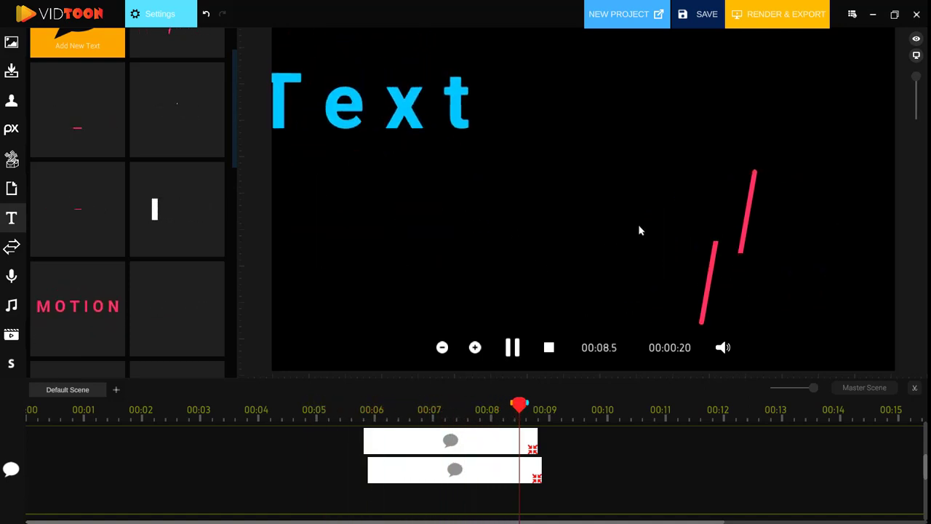
left_click(512, 346)
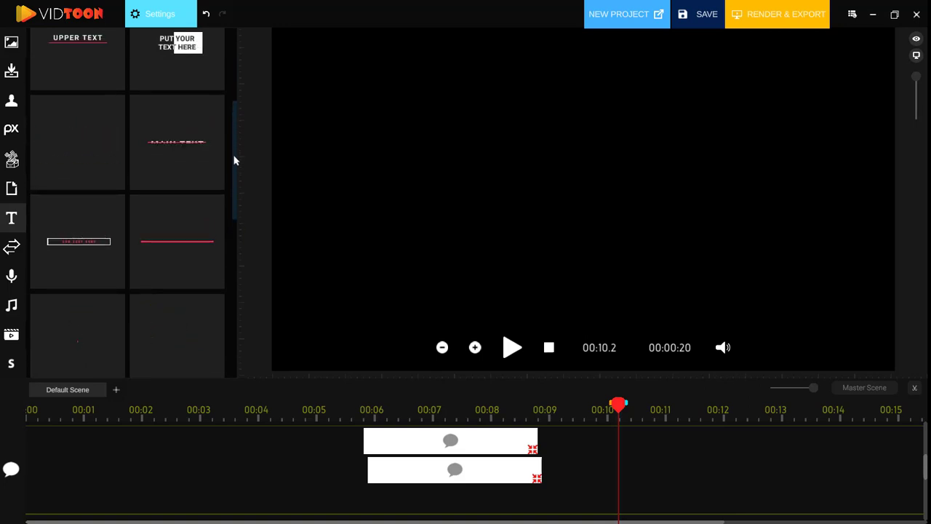
Step: Browse further down the title templates library
scroll("down", 3)
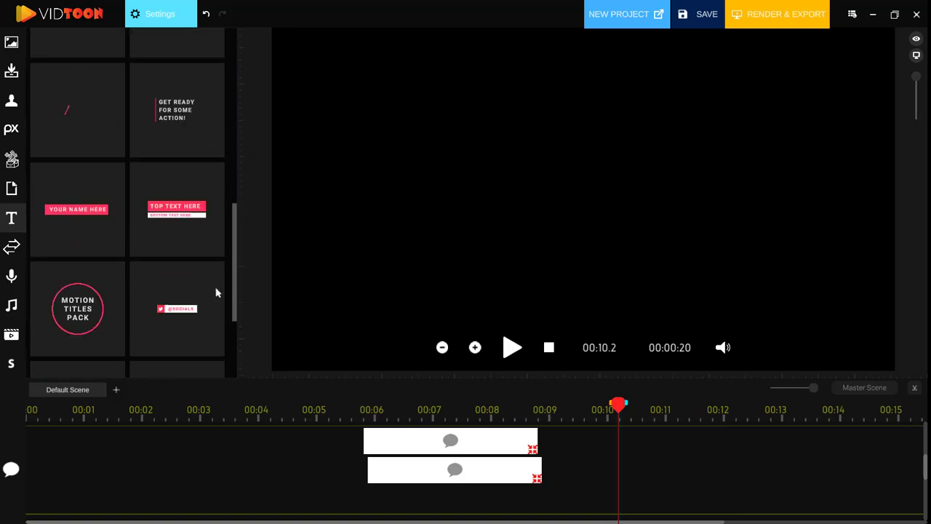
scroll("down", 3)
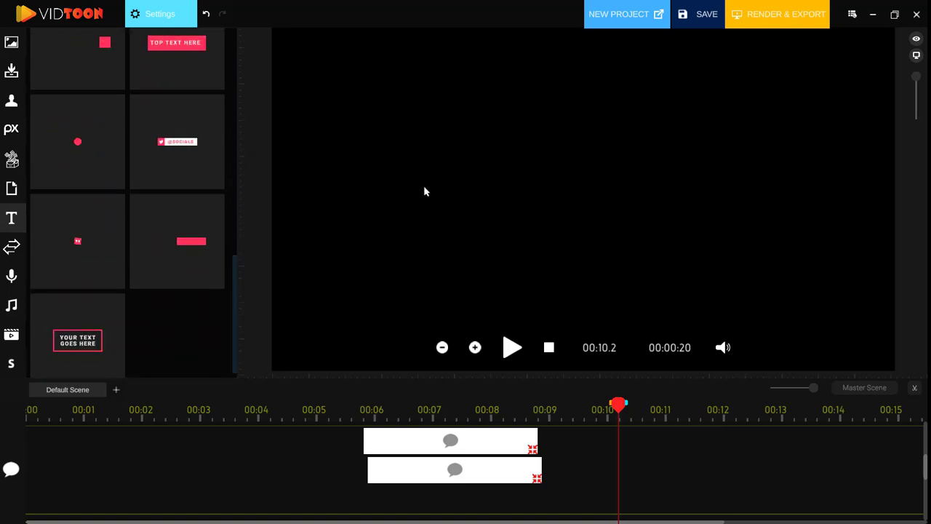